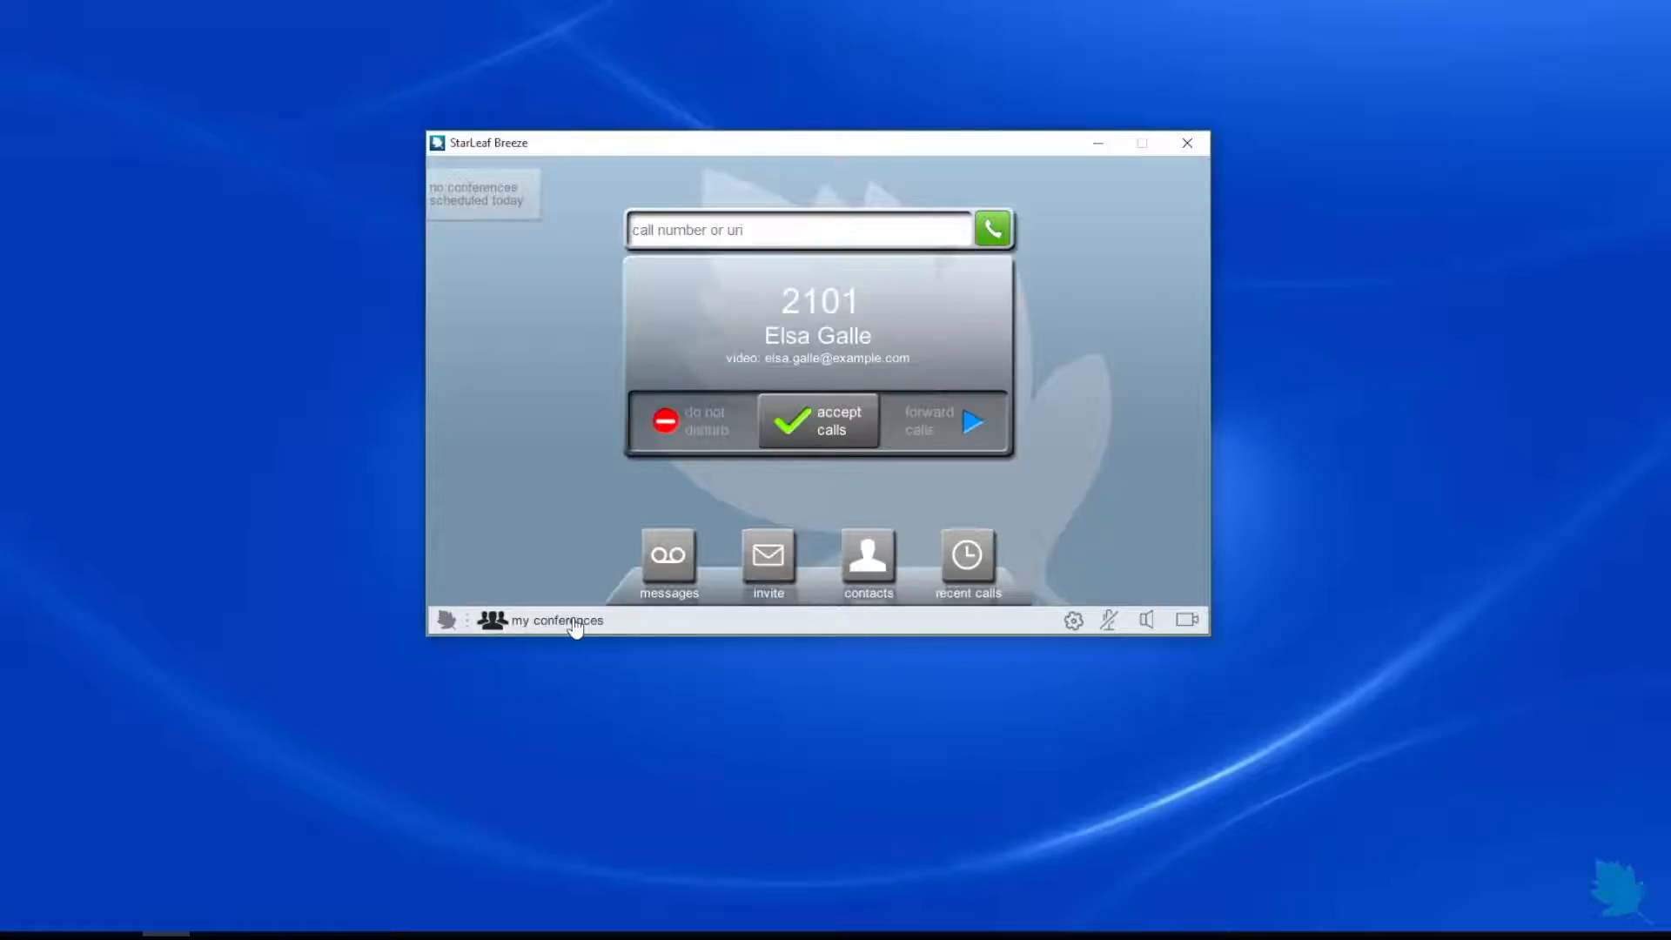
Step: Bring up the My conferences page of the StarLeaf Cloud Portal from Breeze
left_click(557, 620)
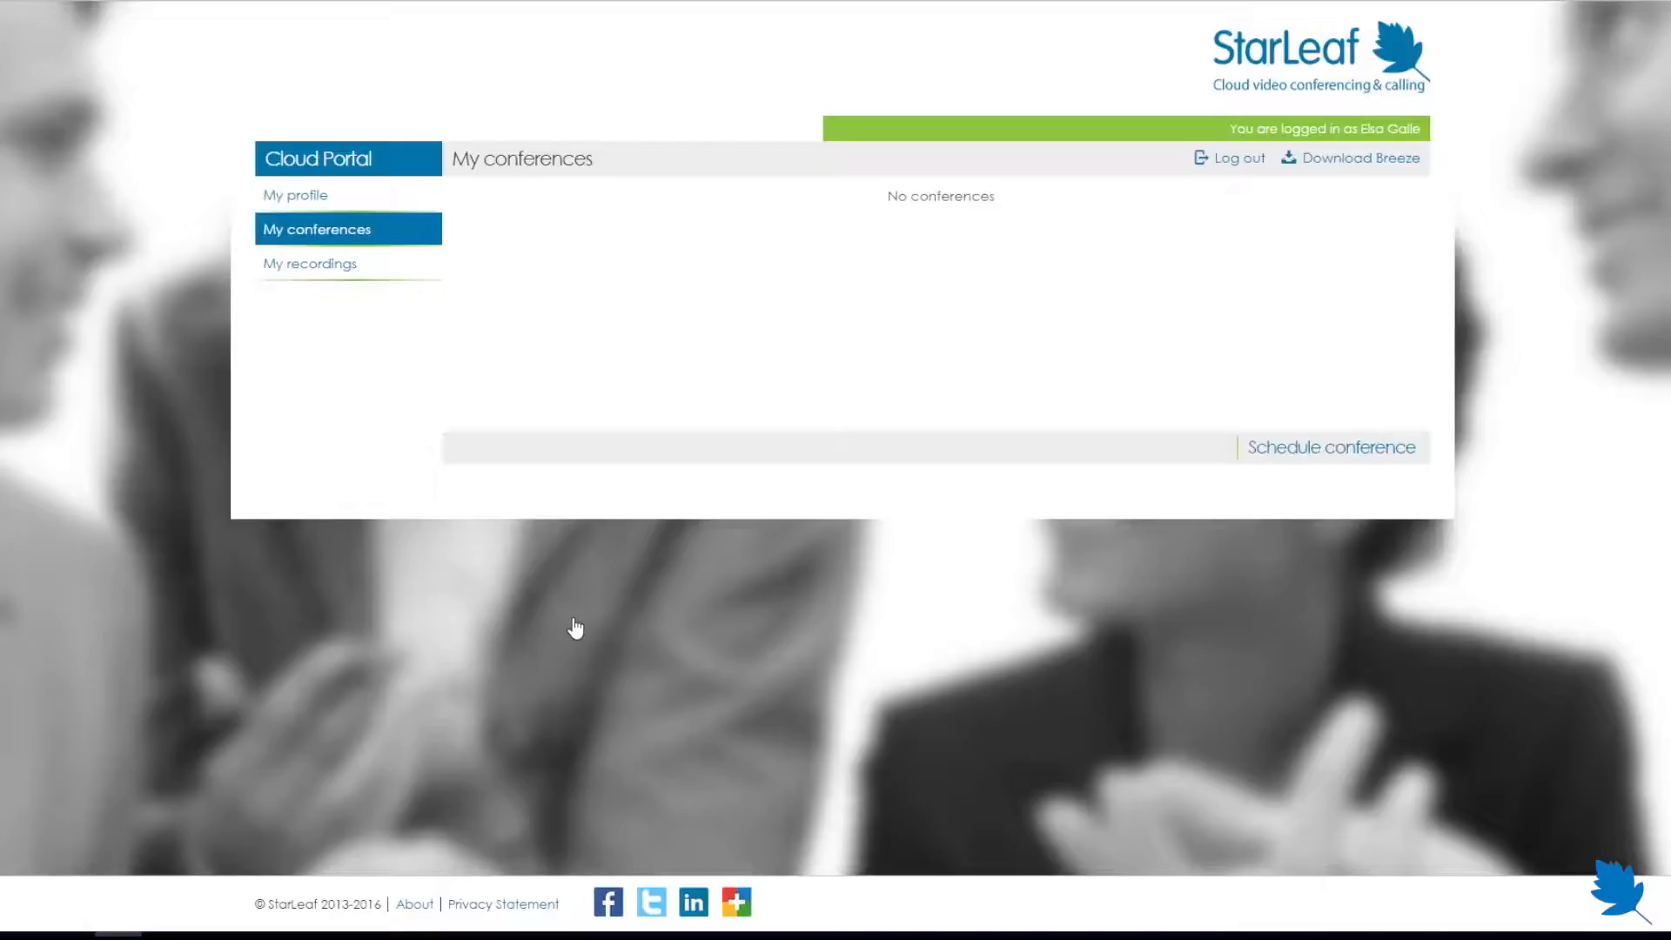
Step: Start a new conference titled 'Sales Call' with description 'Let's talk!'
left_click(1330, 448)
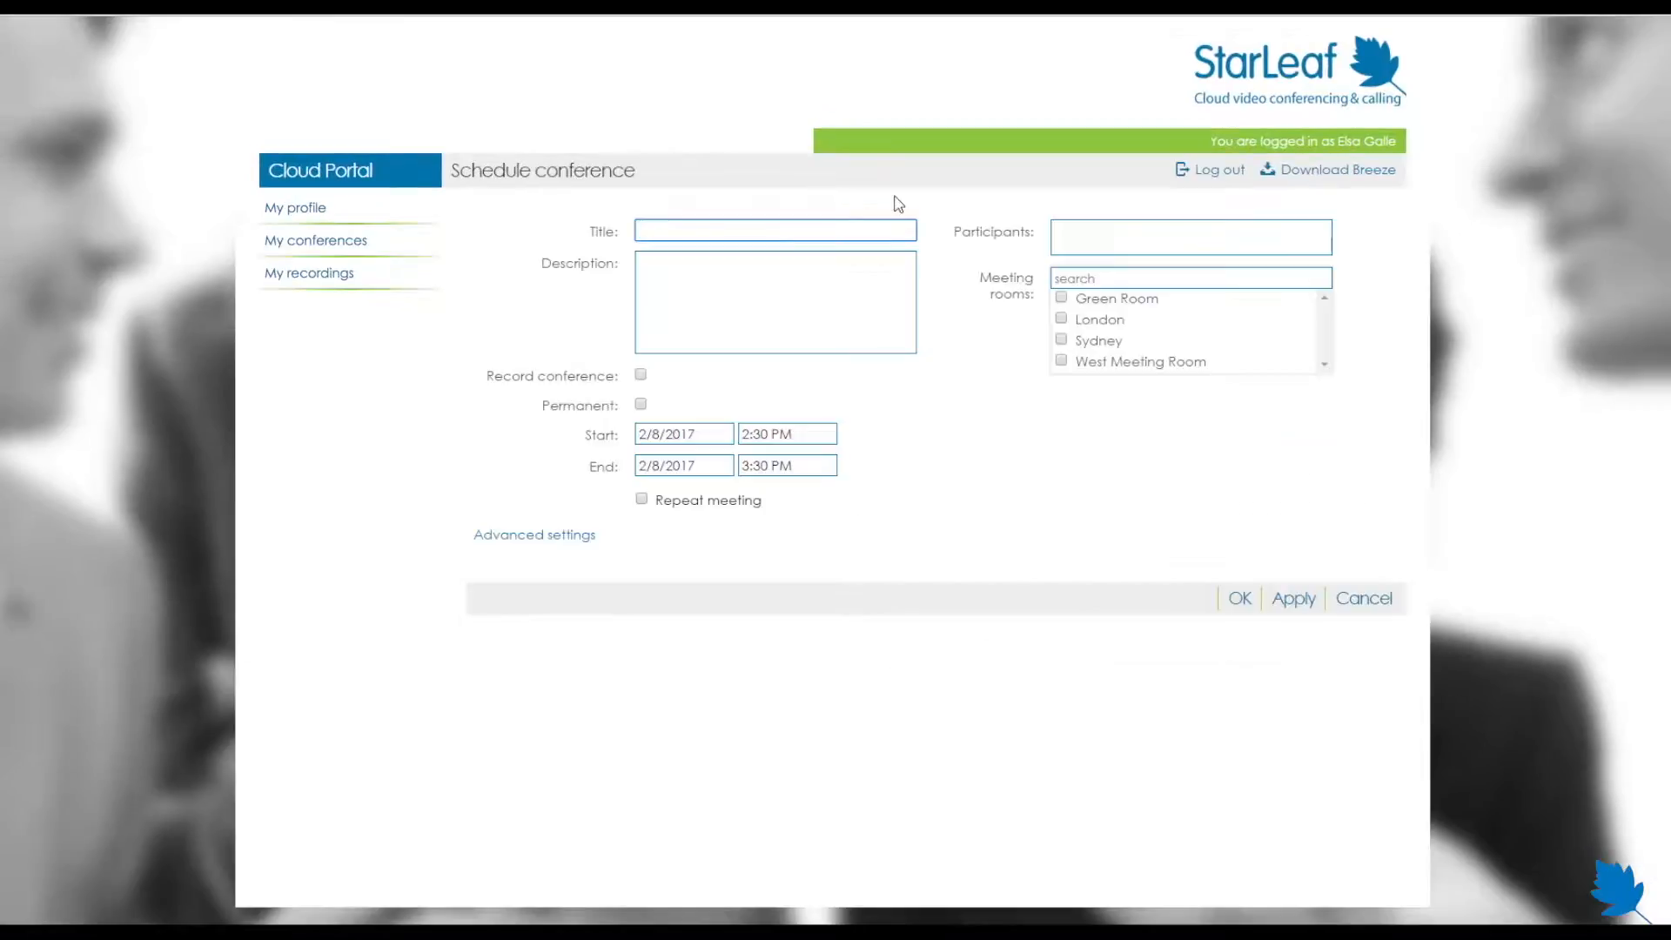
type("Sales Call")
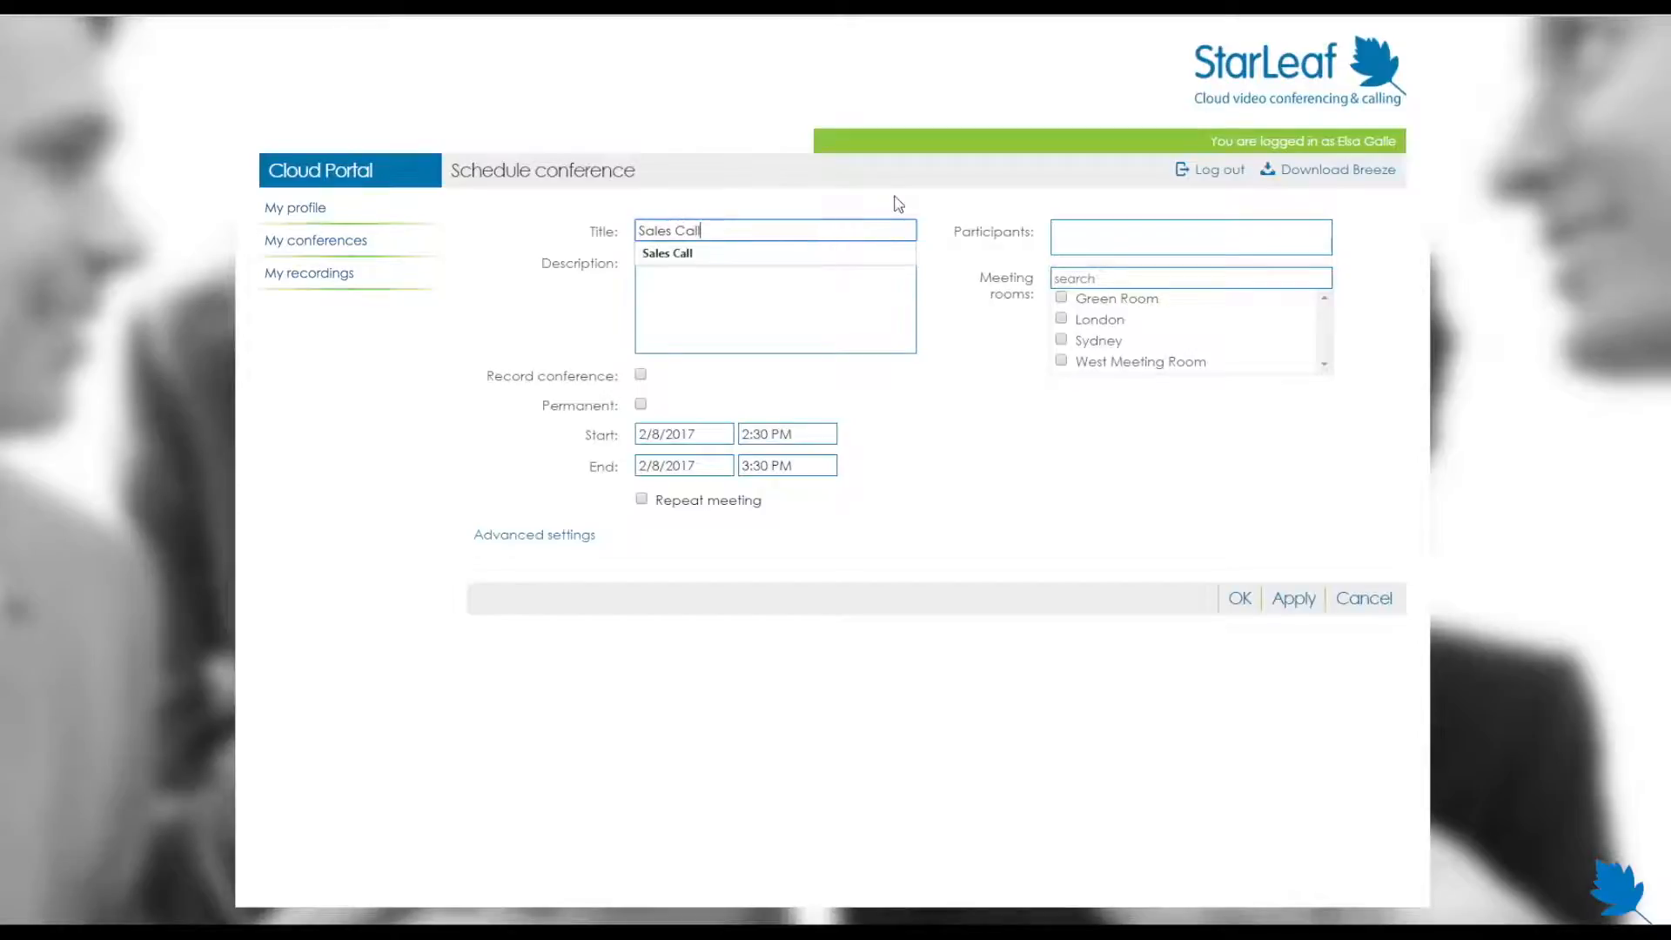
type("Let's")
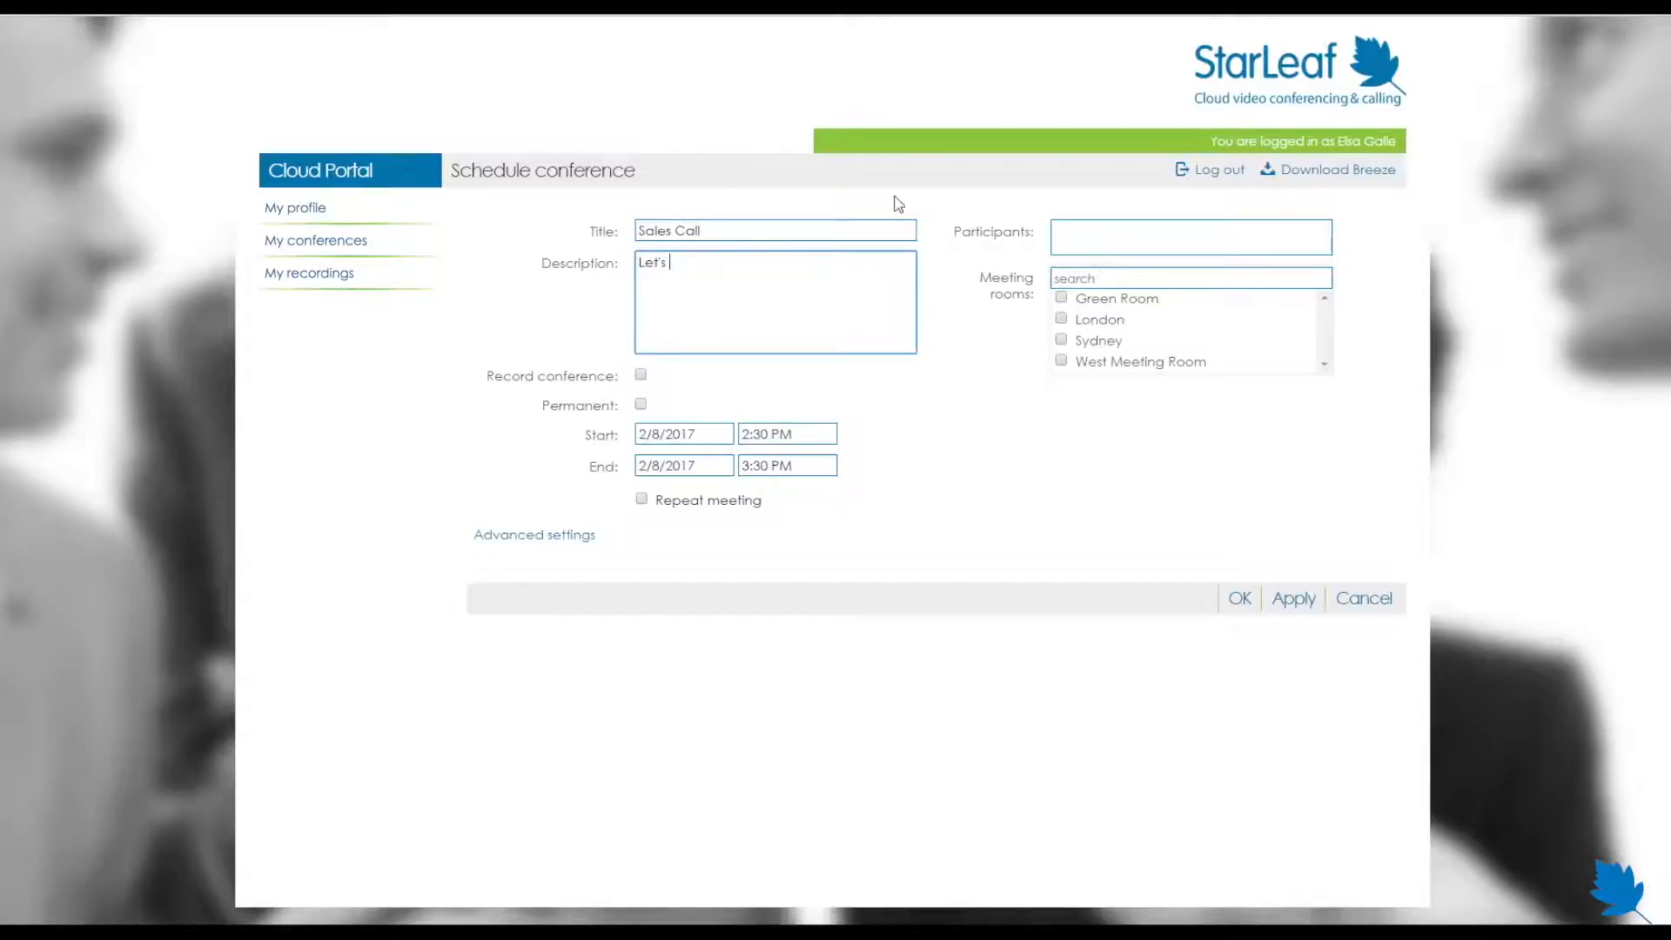
type("talk!")
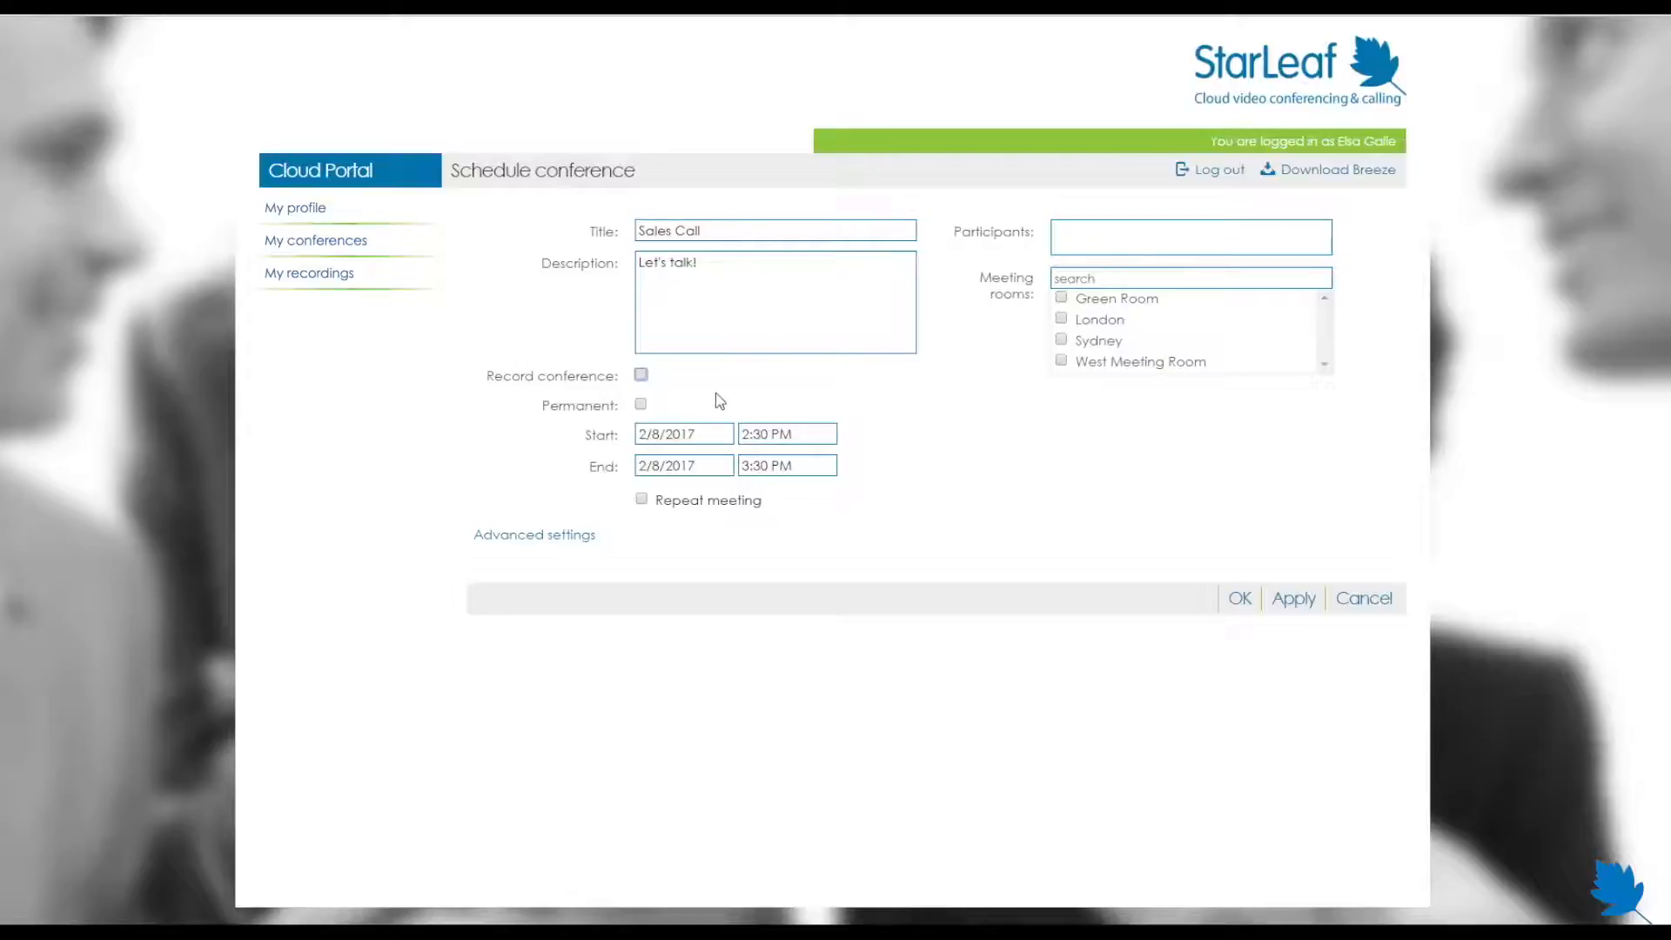
Step: Turn on recording and move the conference to start at 3:00 PM
left_click(641, 374)
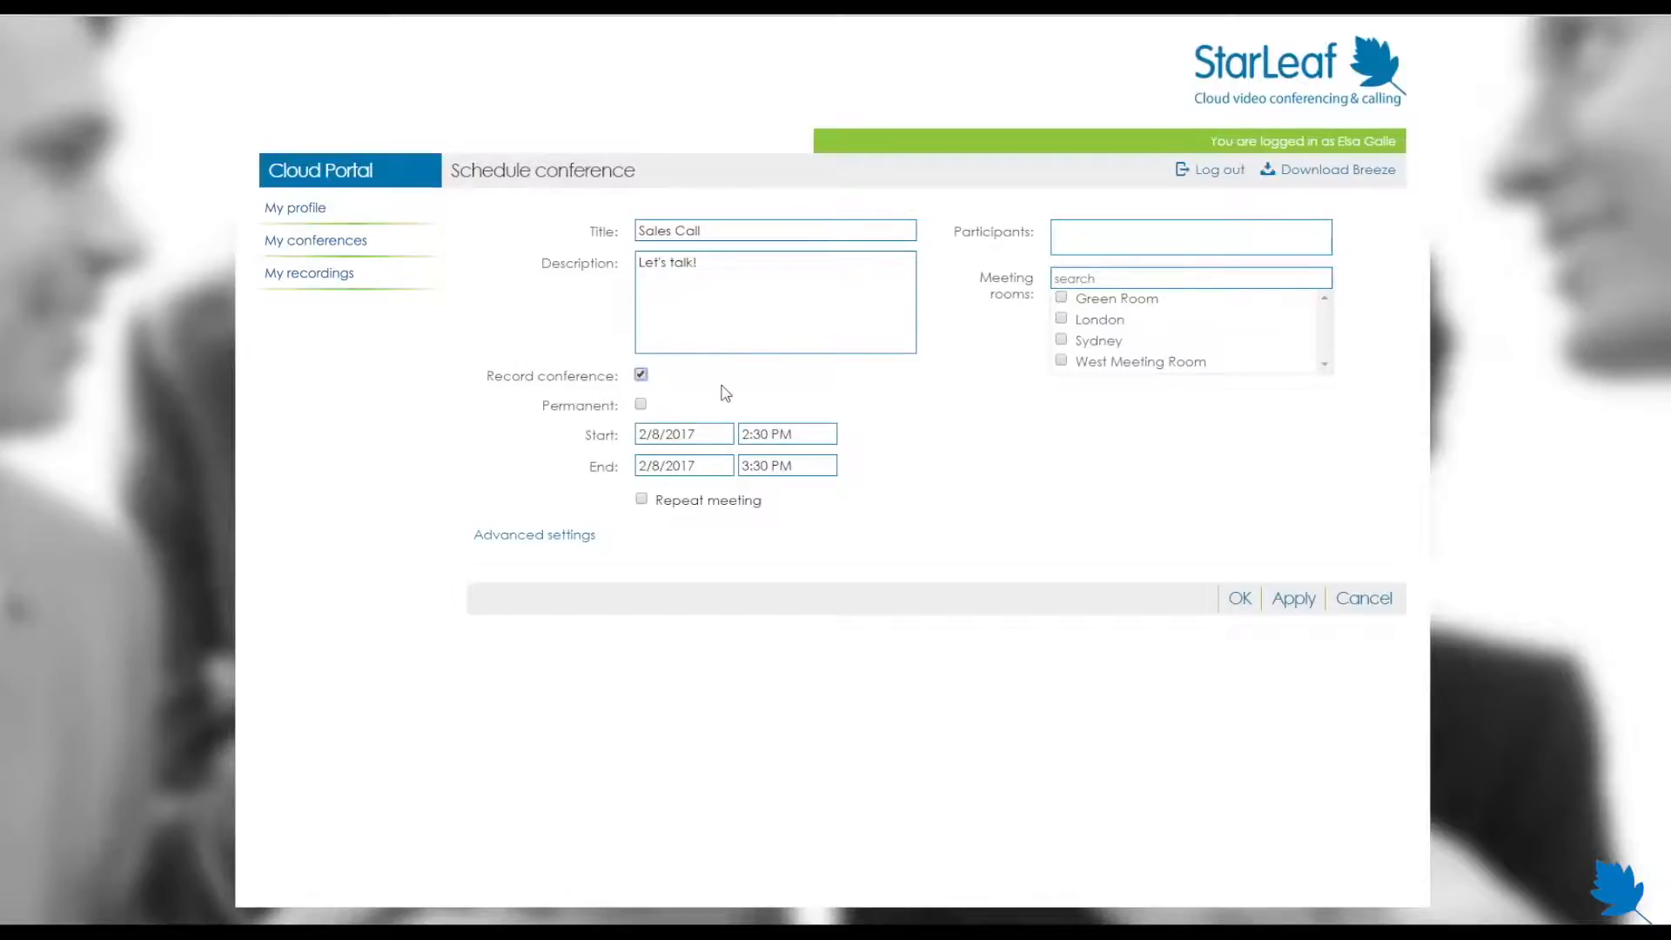
left_click(786, 433)
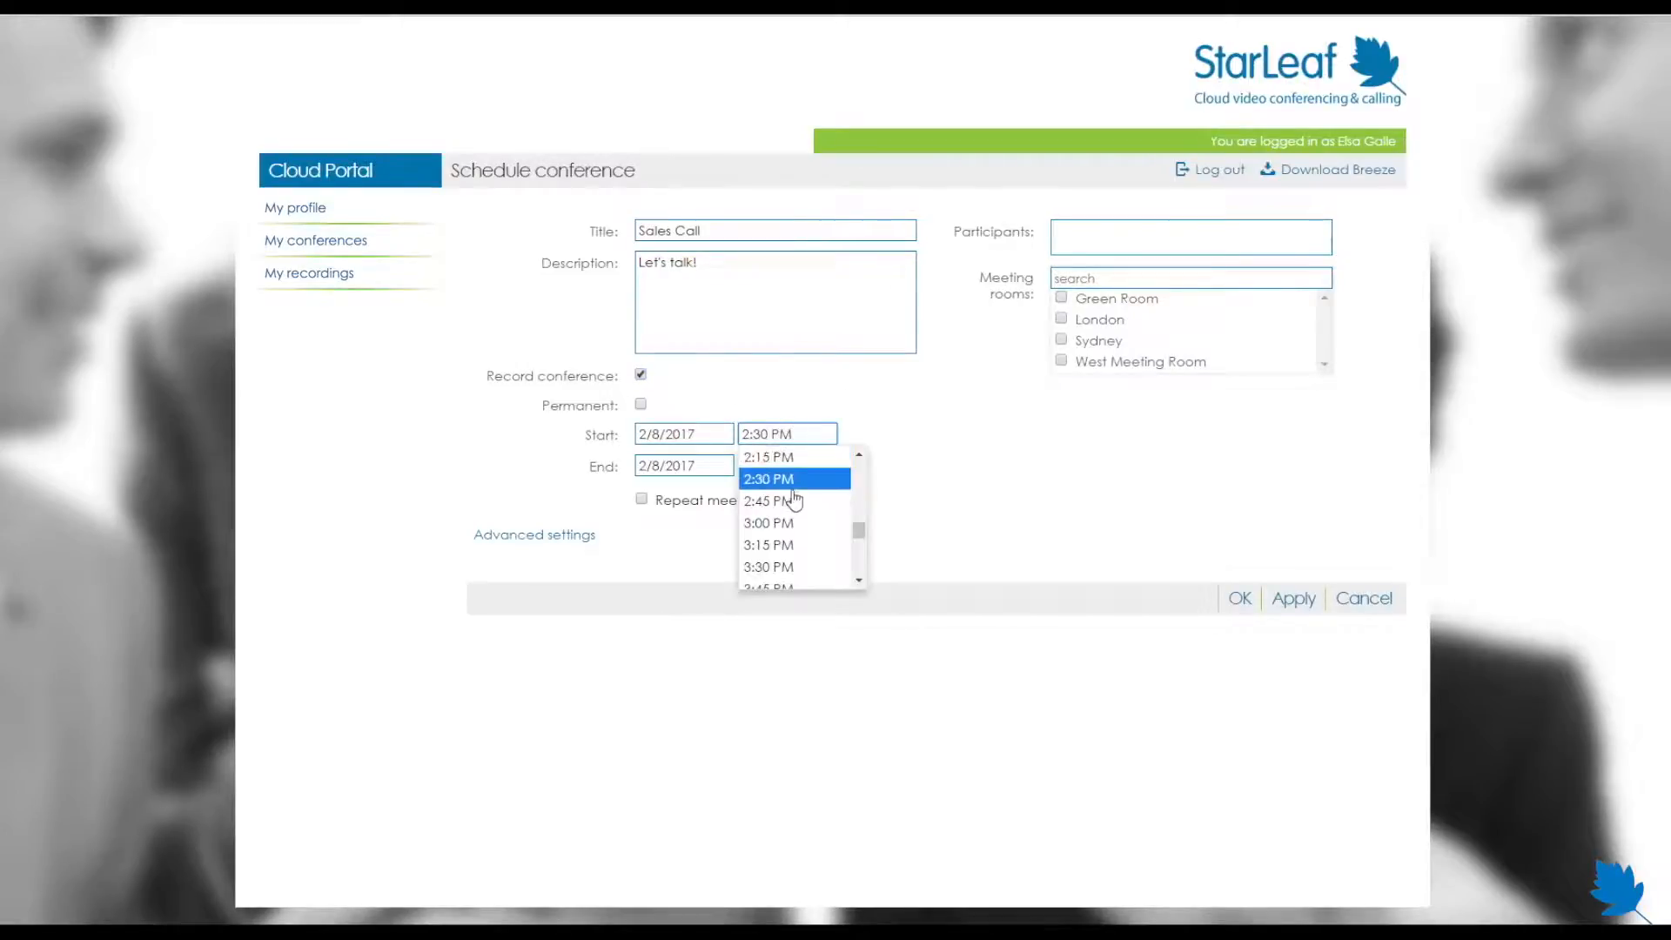
left_click(767, 522)
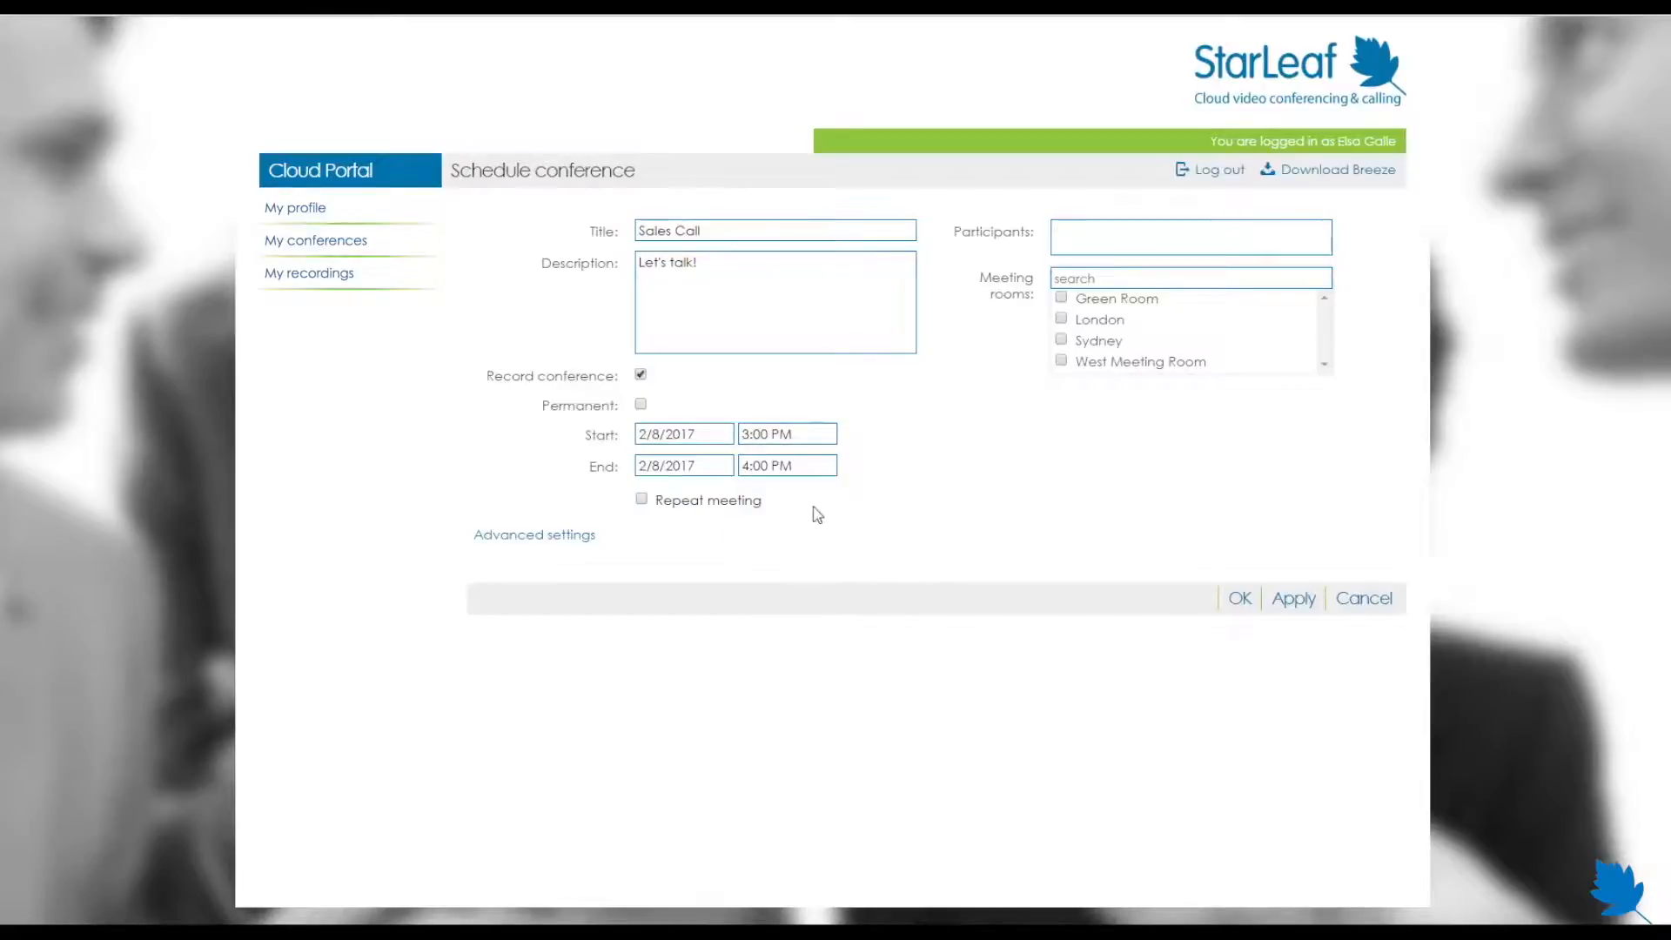
left_click(1190, 237)
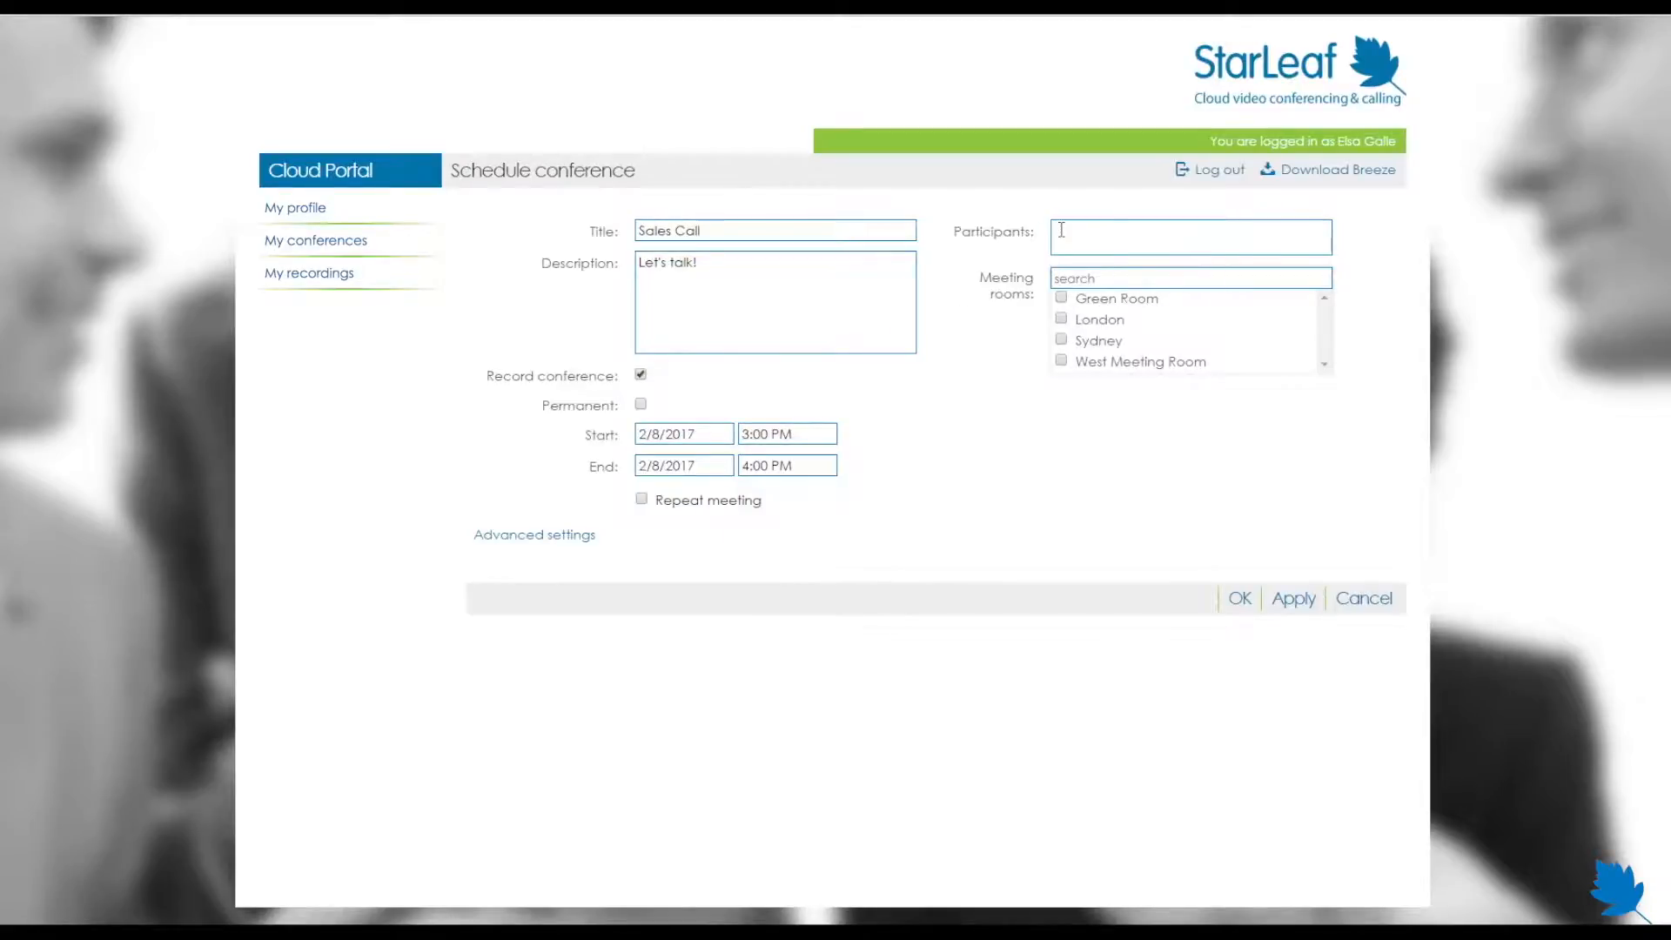
mouse_move(1013, 205)
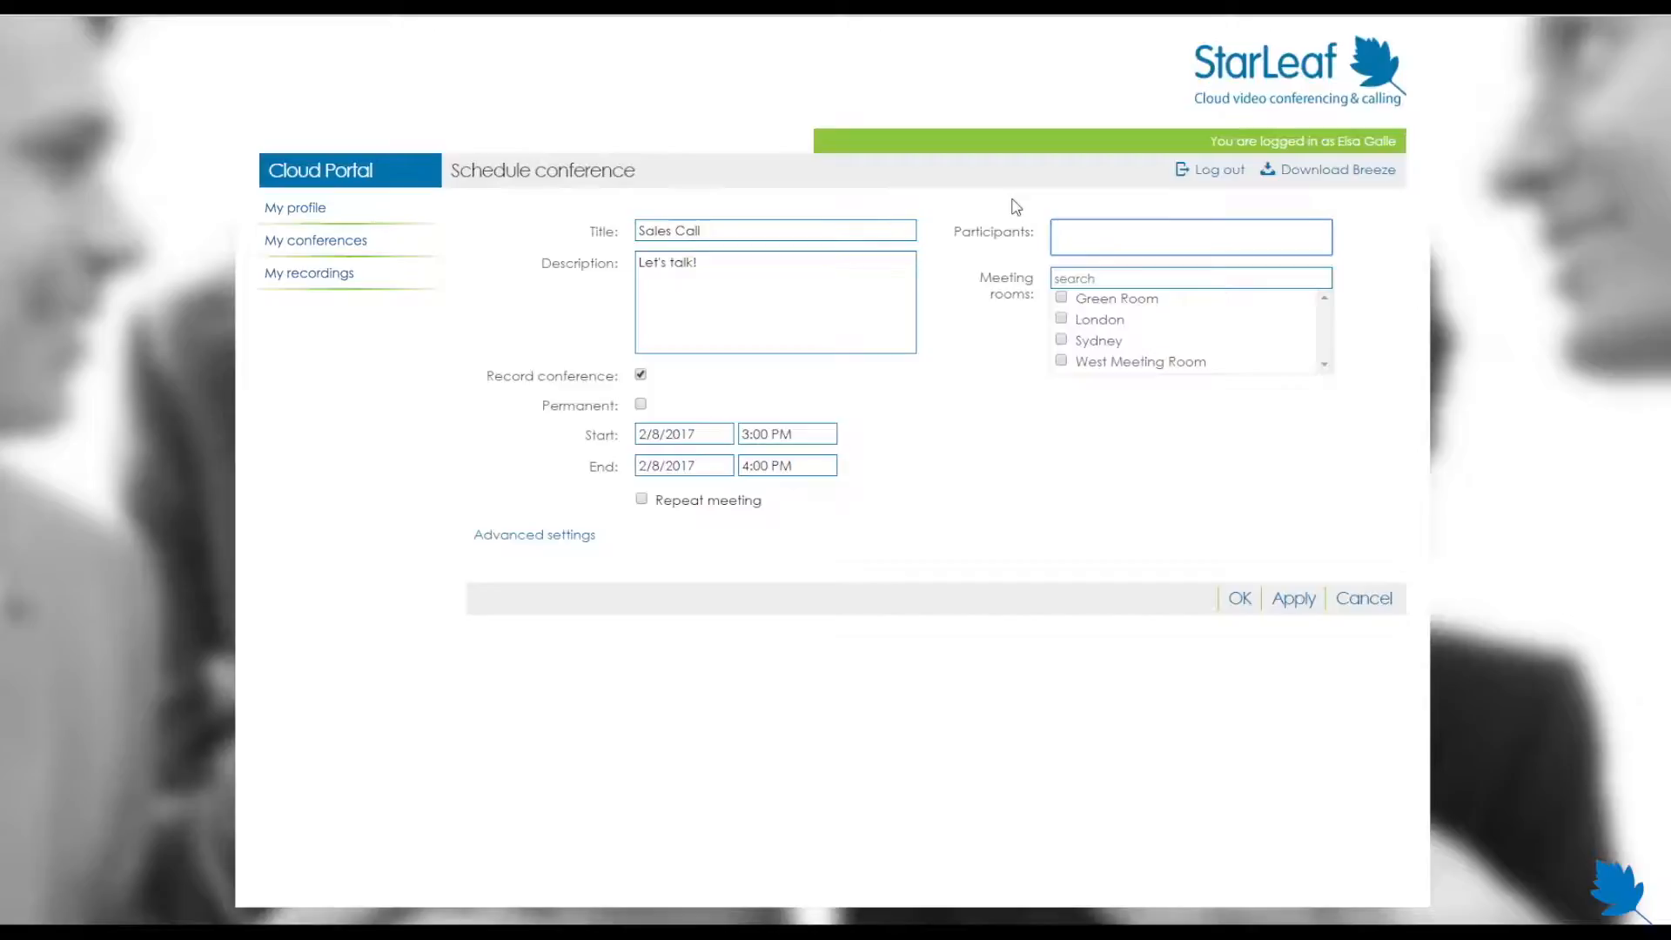
type("john.doe")
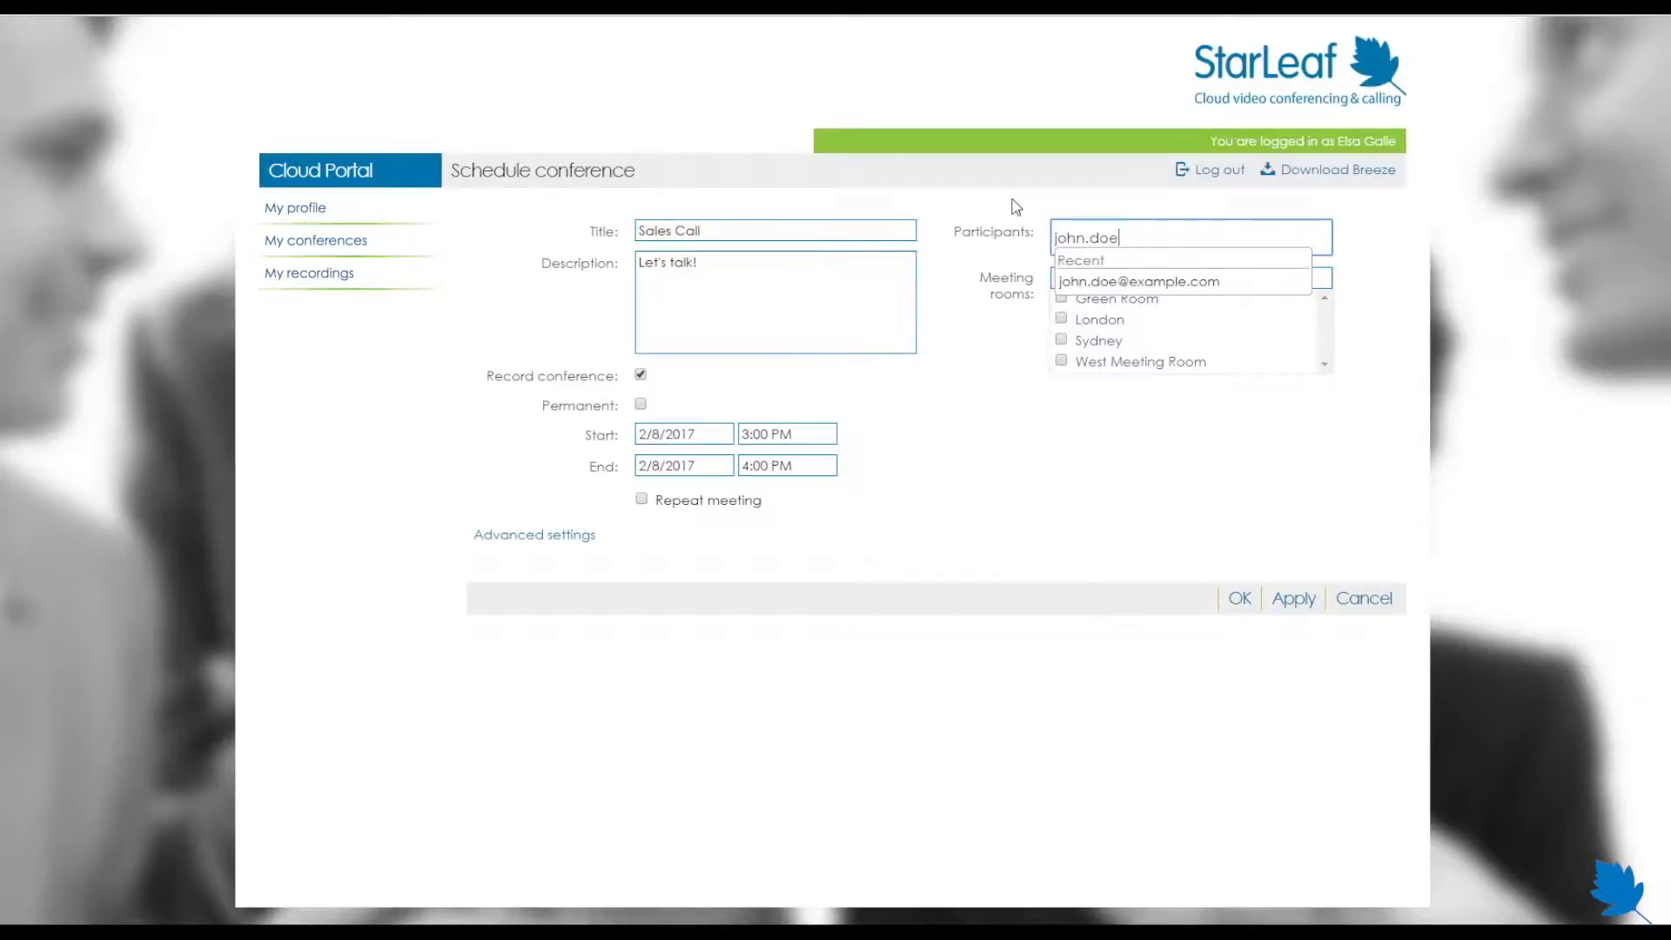
type("@example.com")
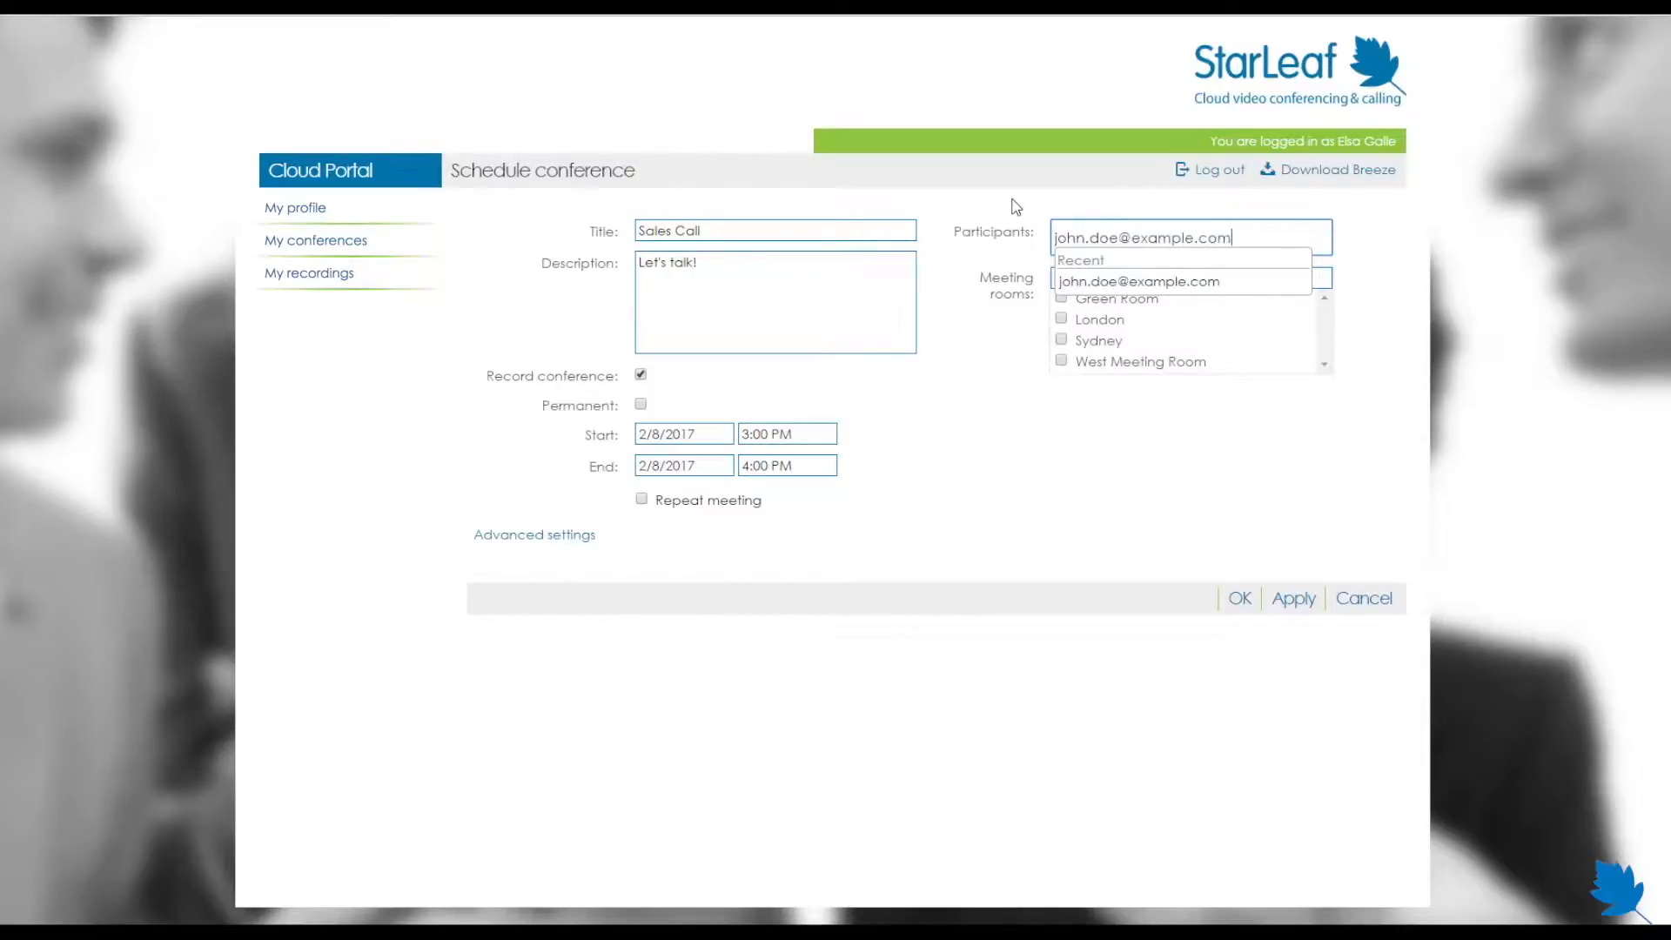
left_click(1139, 280)
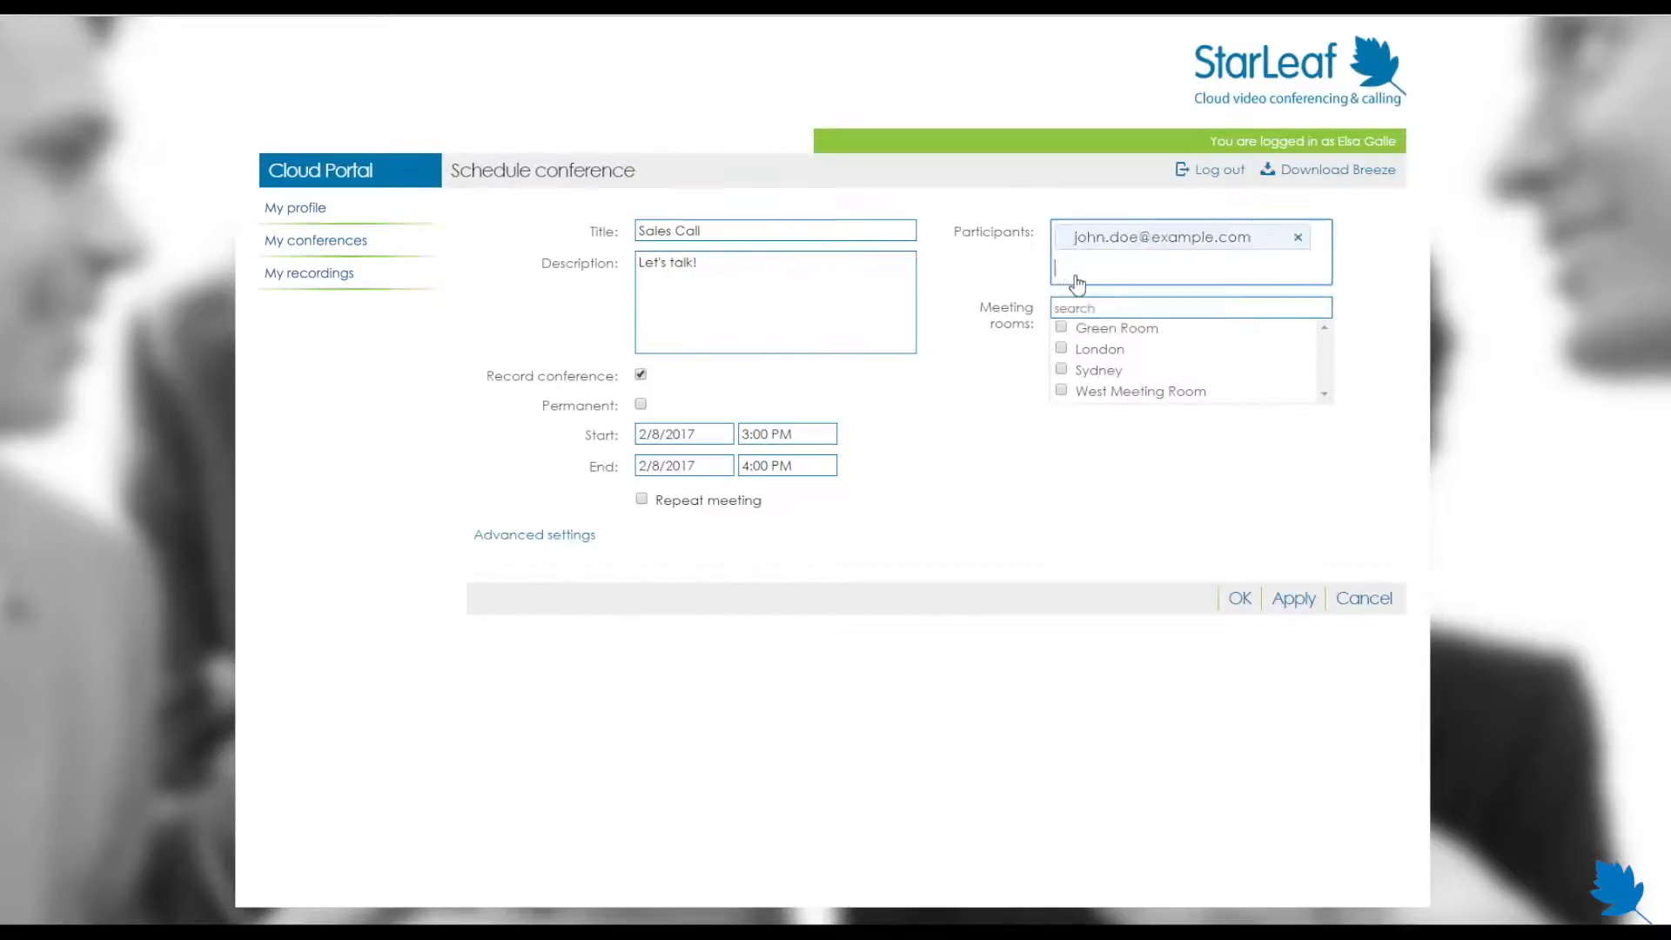
mouse_move(1017, 273)
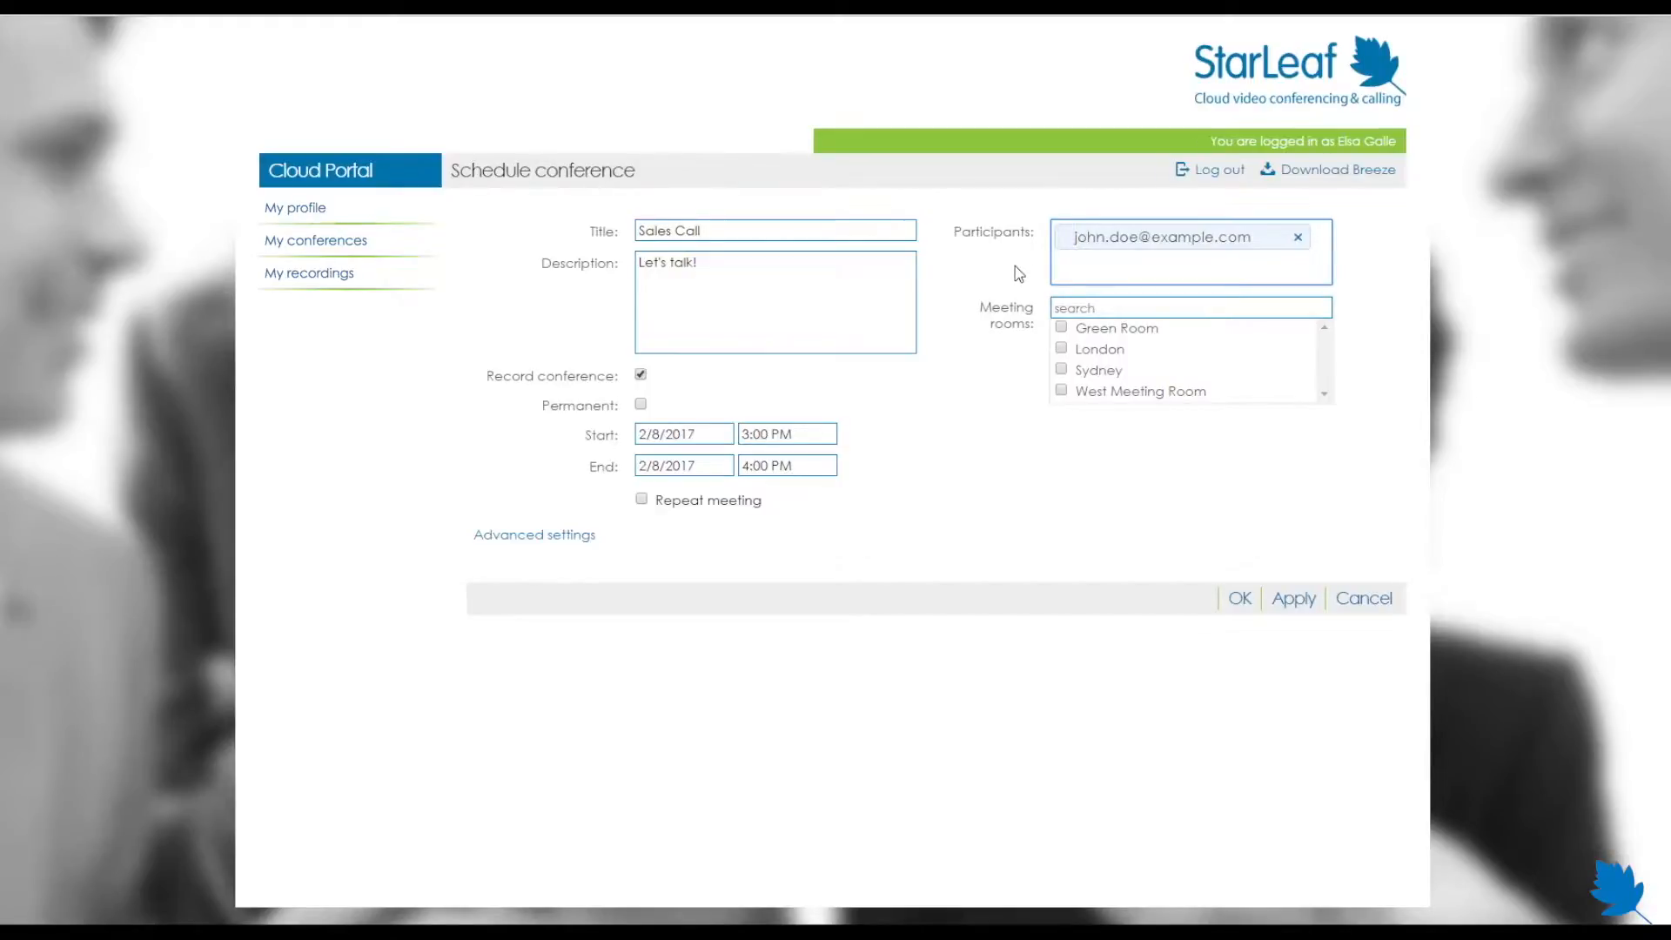
mouse_move(1033, 326)
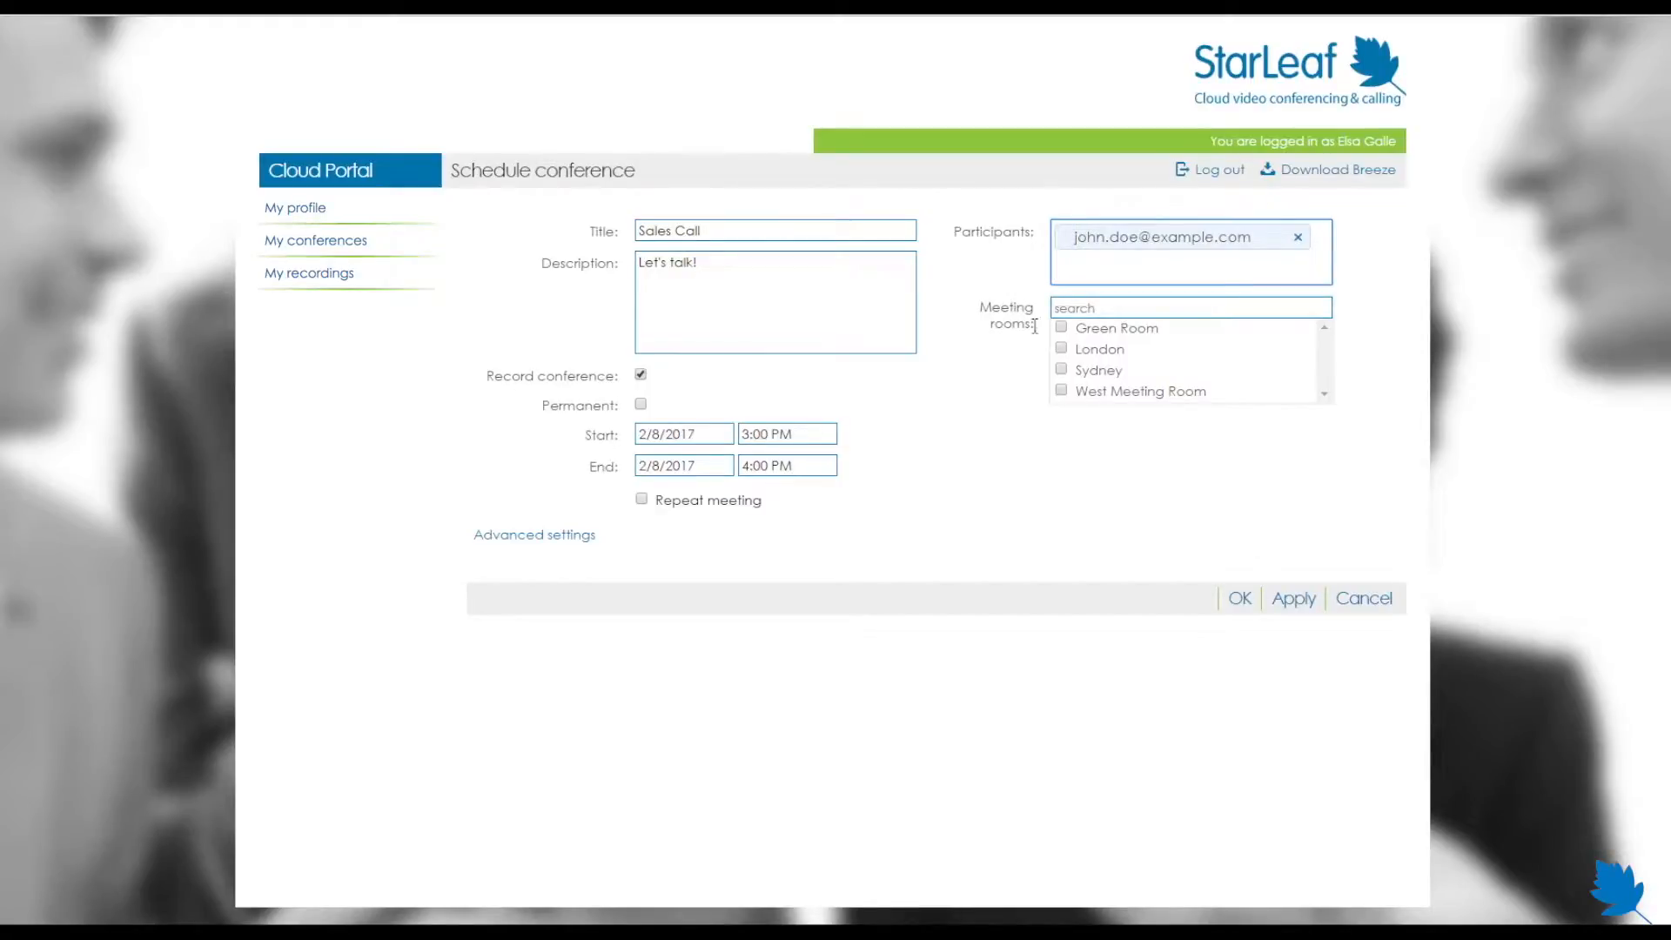
left_click(1063, 348)
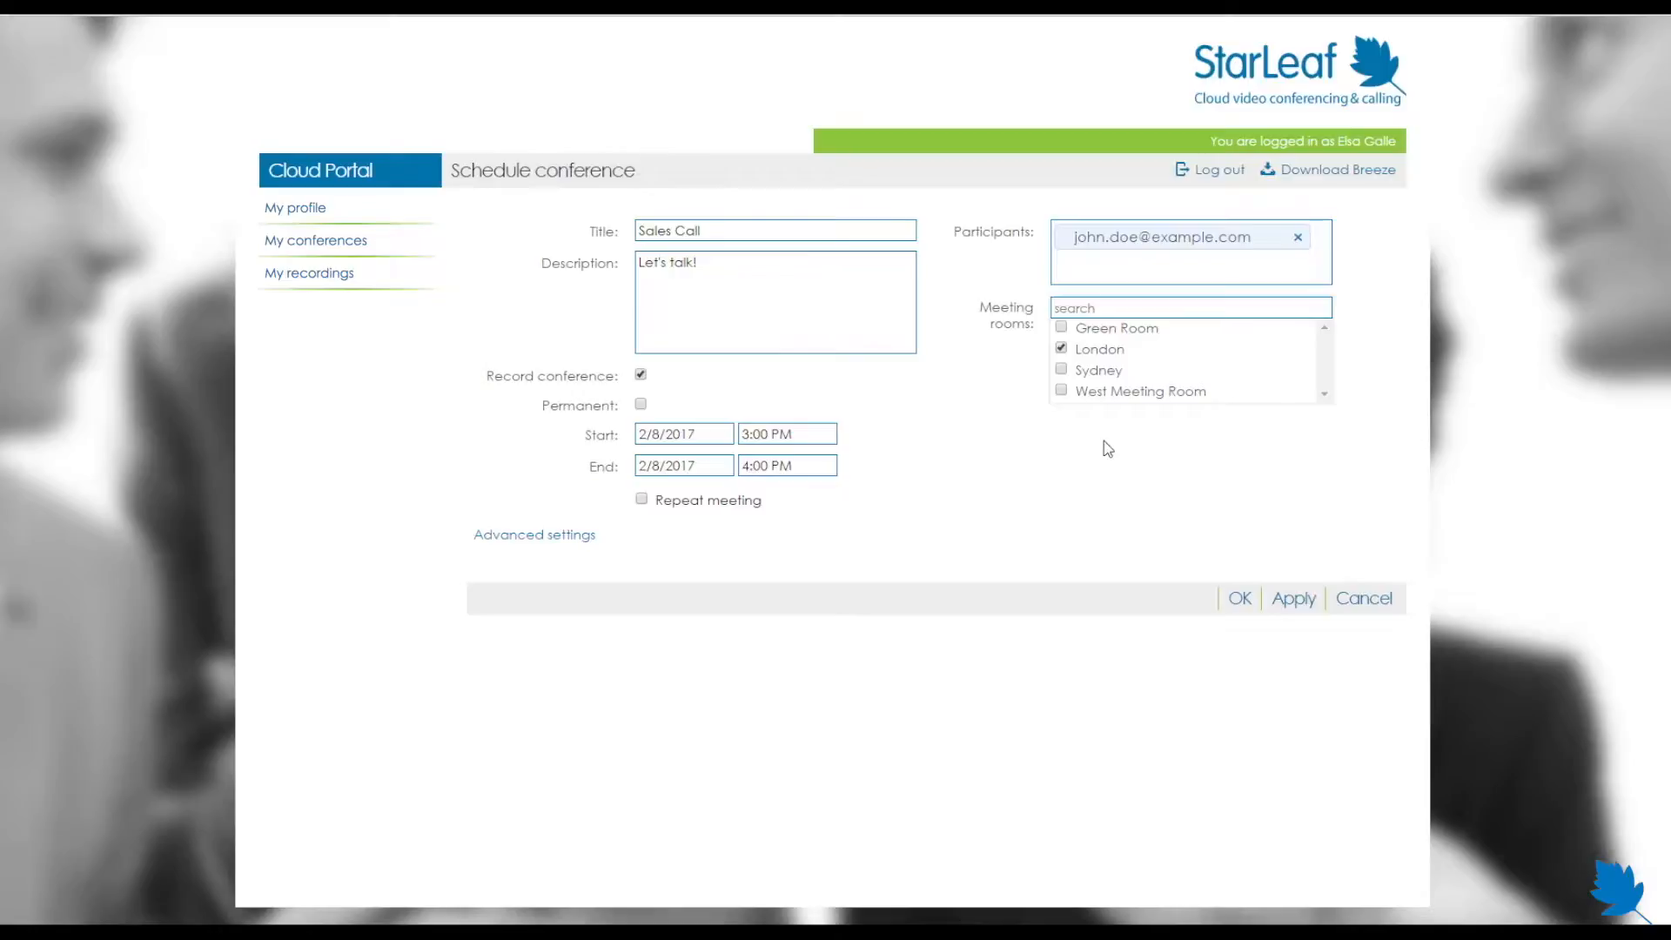
mouse_move(1137, 477)
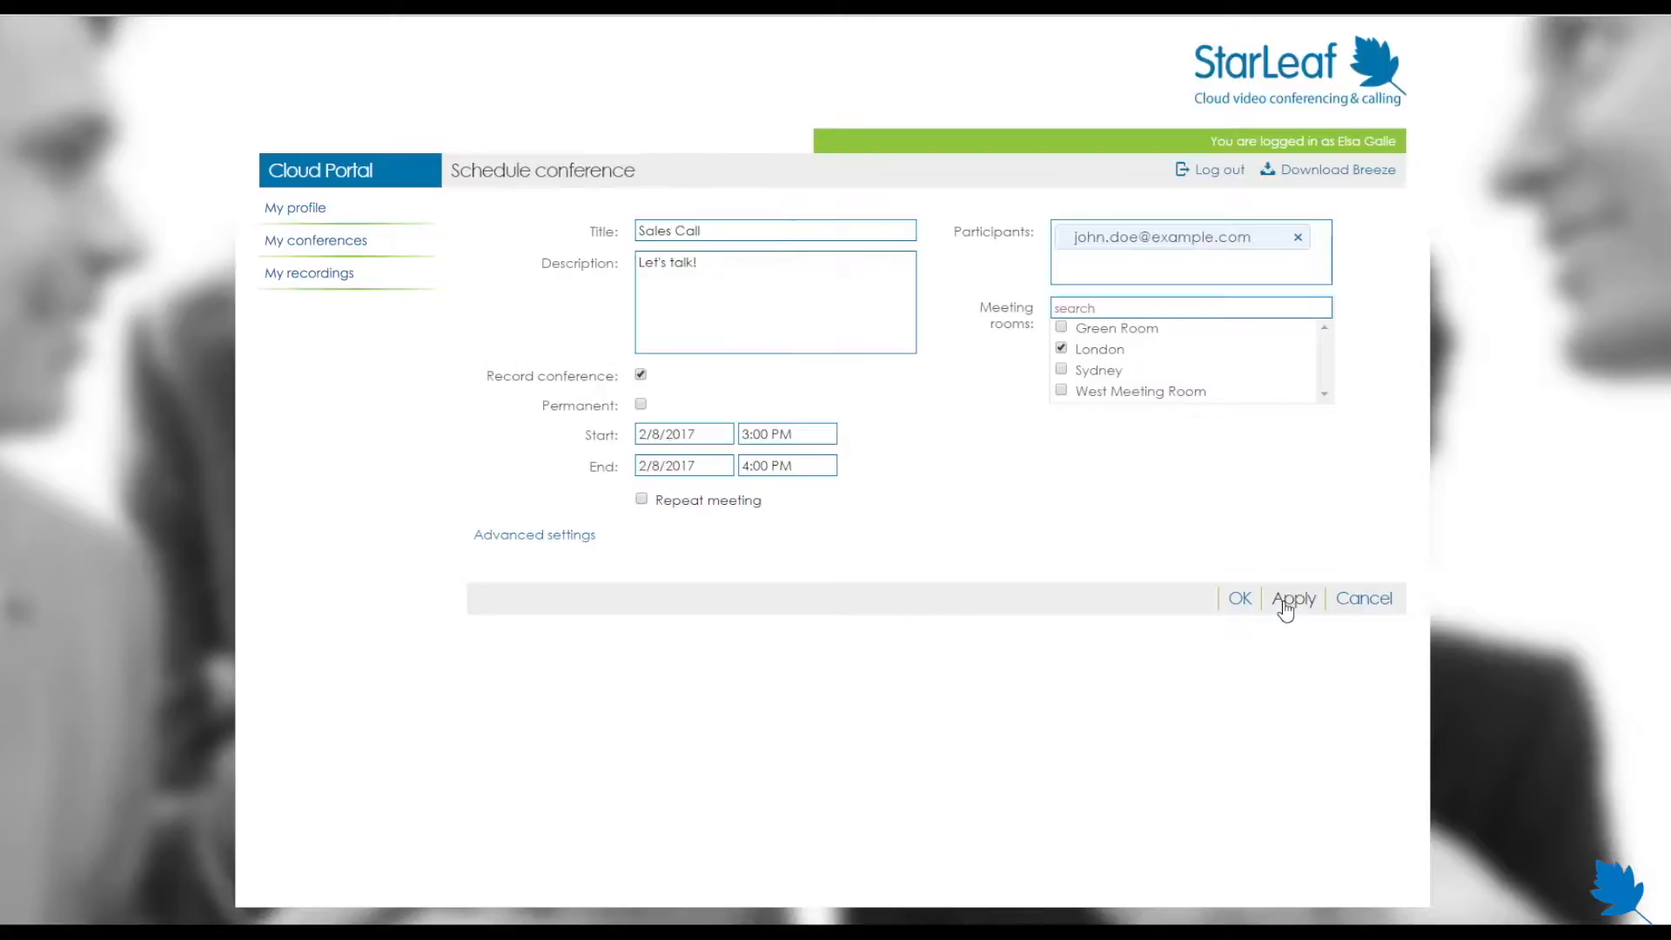
left_click(1293, 597)
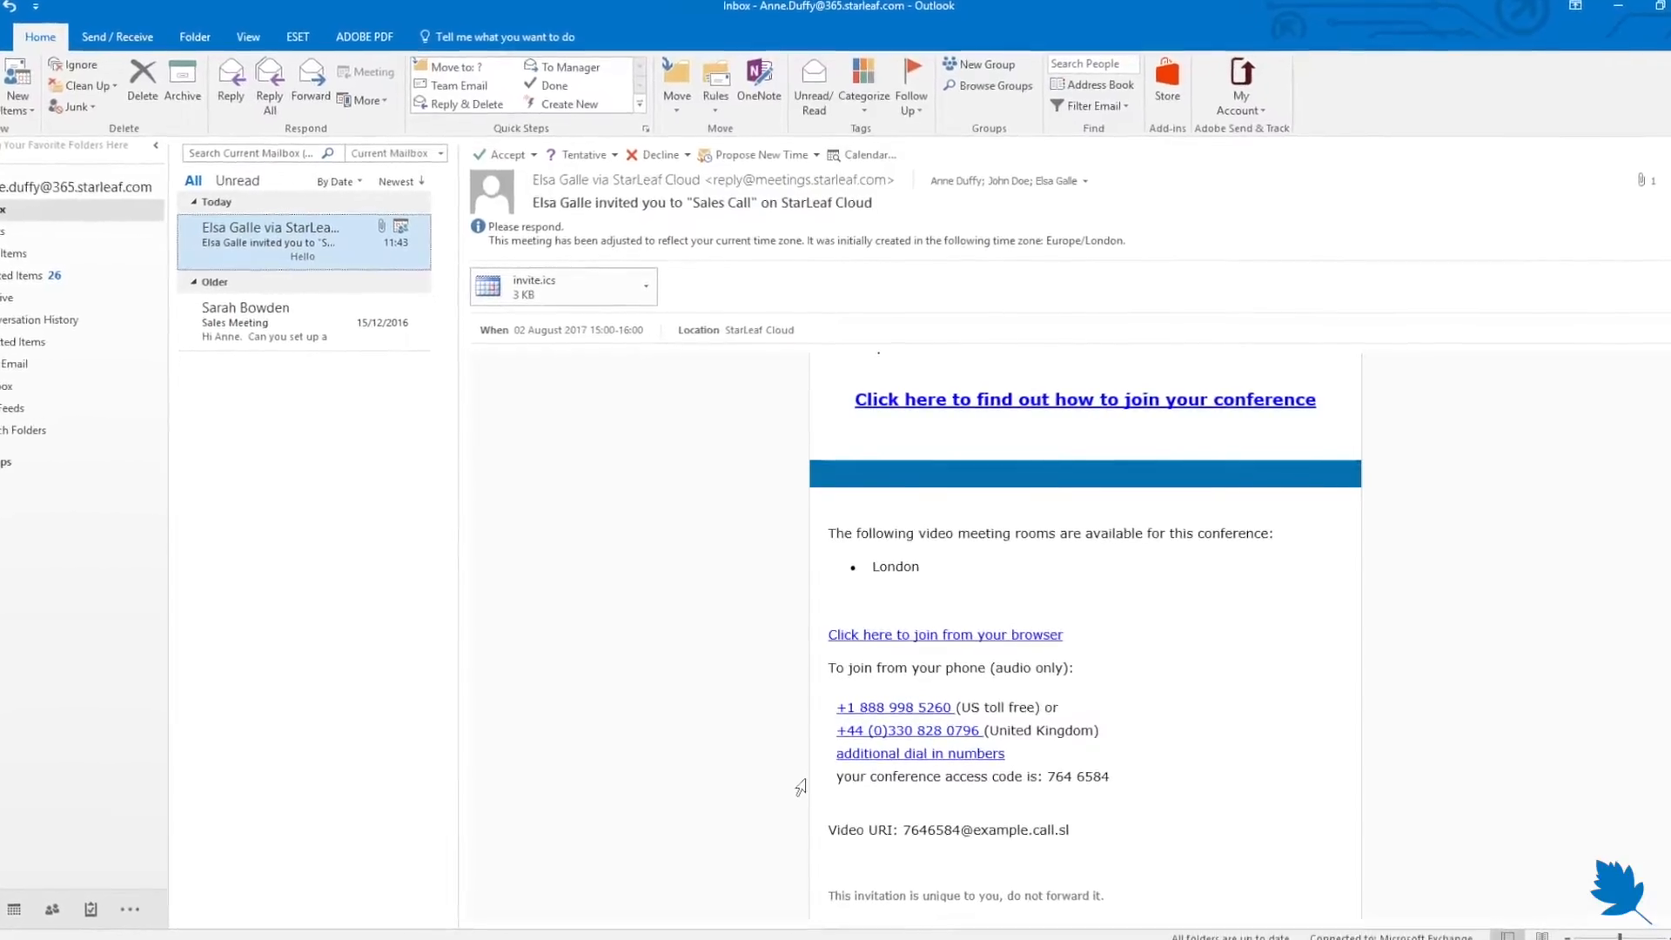